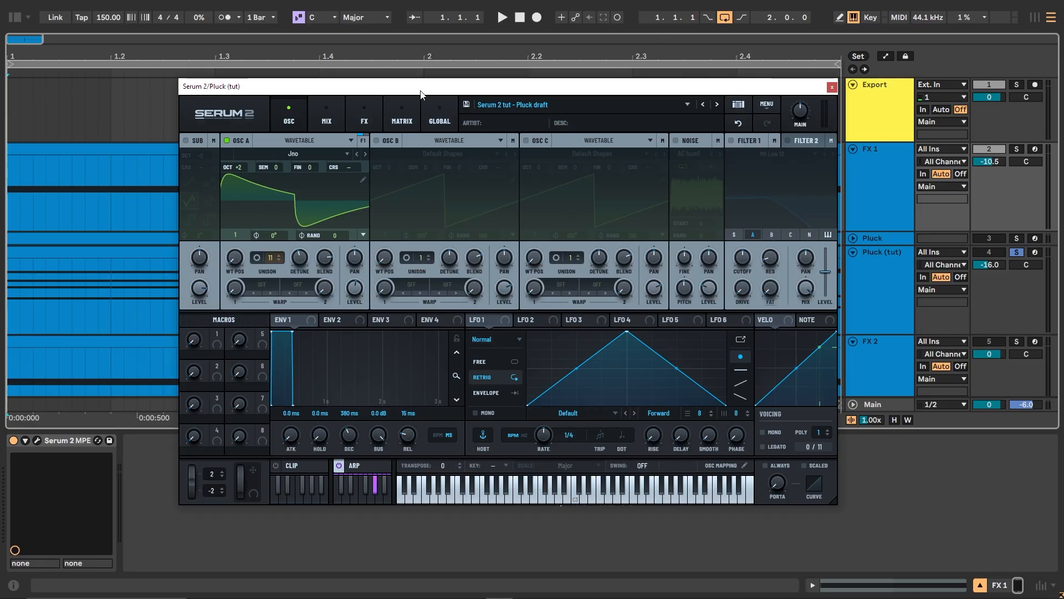
Enable Smooth Interpolation on Osc A's WT POS and sweep it to frame 2 for gradual morphing
{"action": "left_click", "coordinate": [501, 17]}
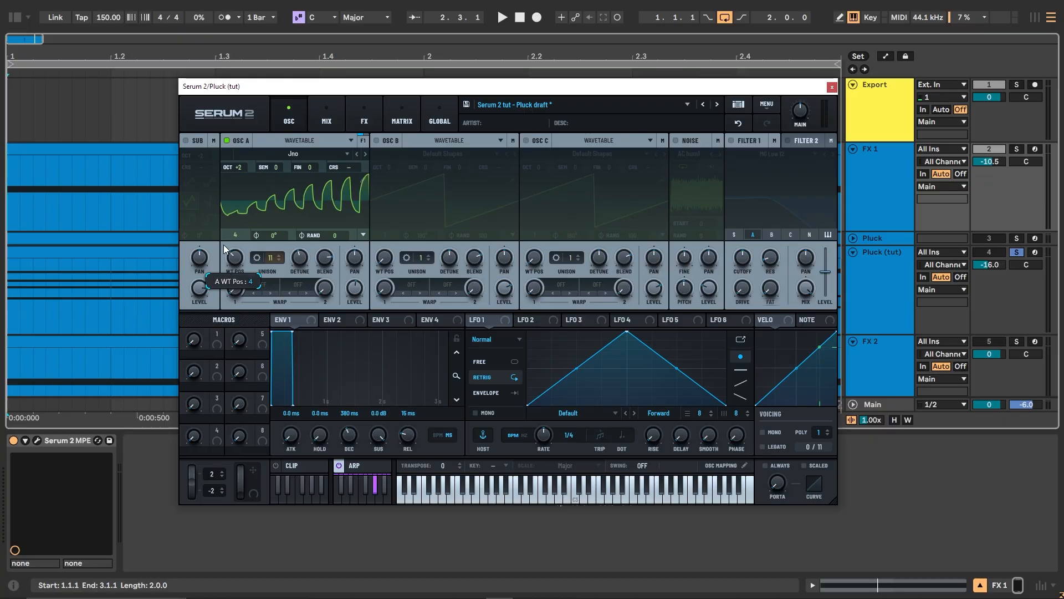
{"action": "right_click", "coordinate": [232, 256]}
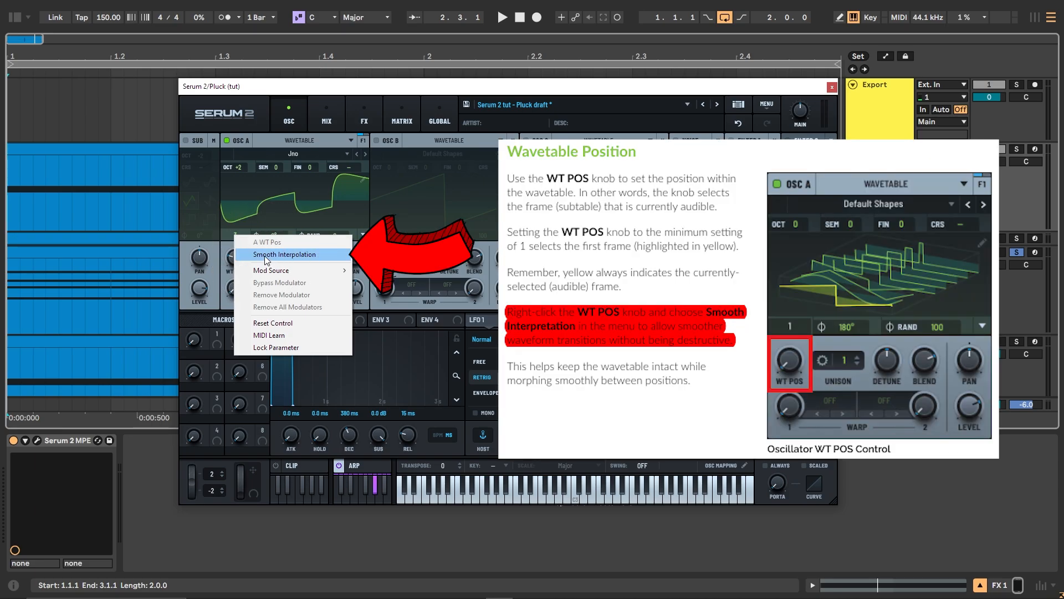
{"action": "left_click", "coordinate": [285, 254]}
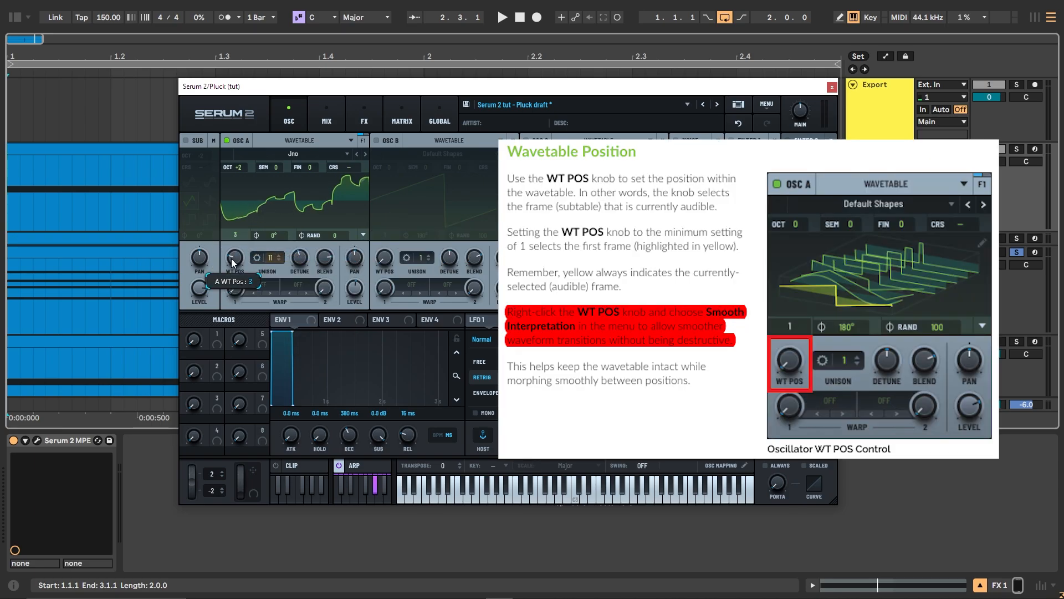
{"action": "left_click_drag", "start_coordinate": [233, 257], "coordinate": [231, 261]}
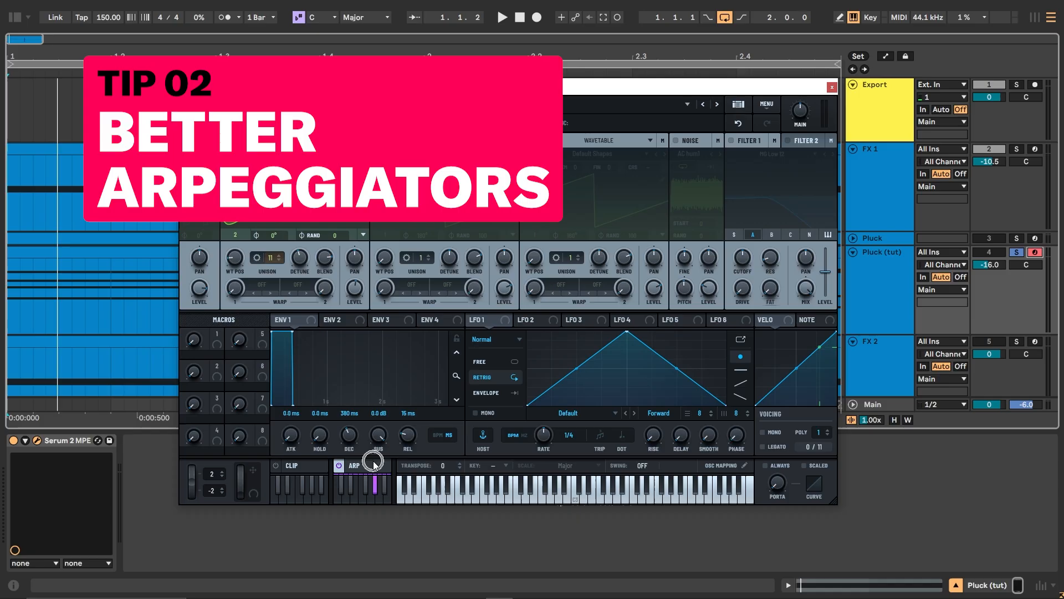
Turn on the arpeggiator and set Osc A's phase to Phase Legato so notes don't reset phase
{"action": "left_click", "coordinate": [352, 465]}
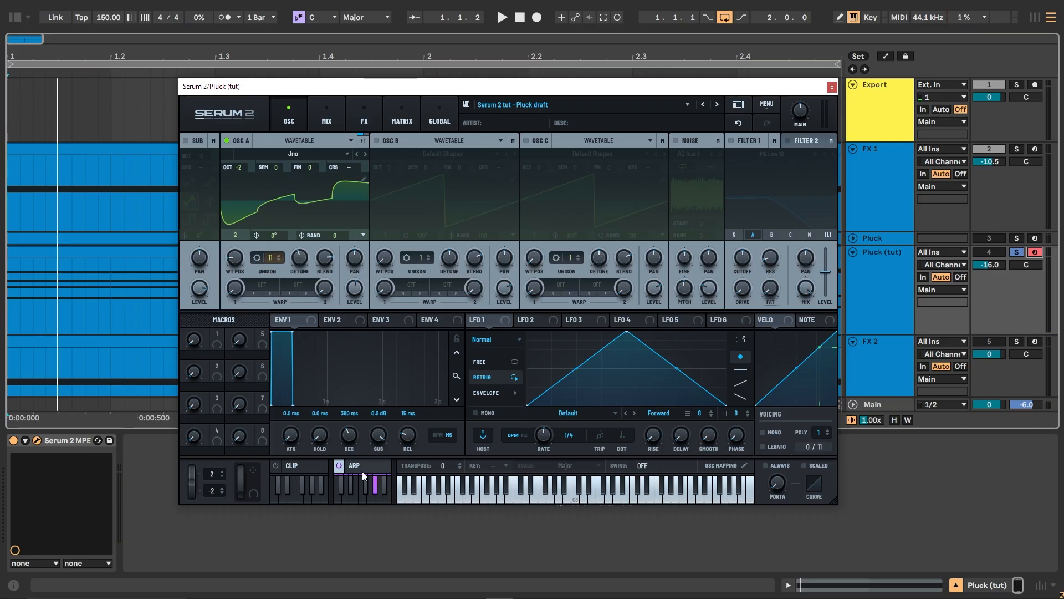
{"action": "left_click", "coordinate": [501, 16]}
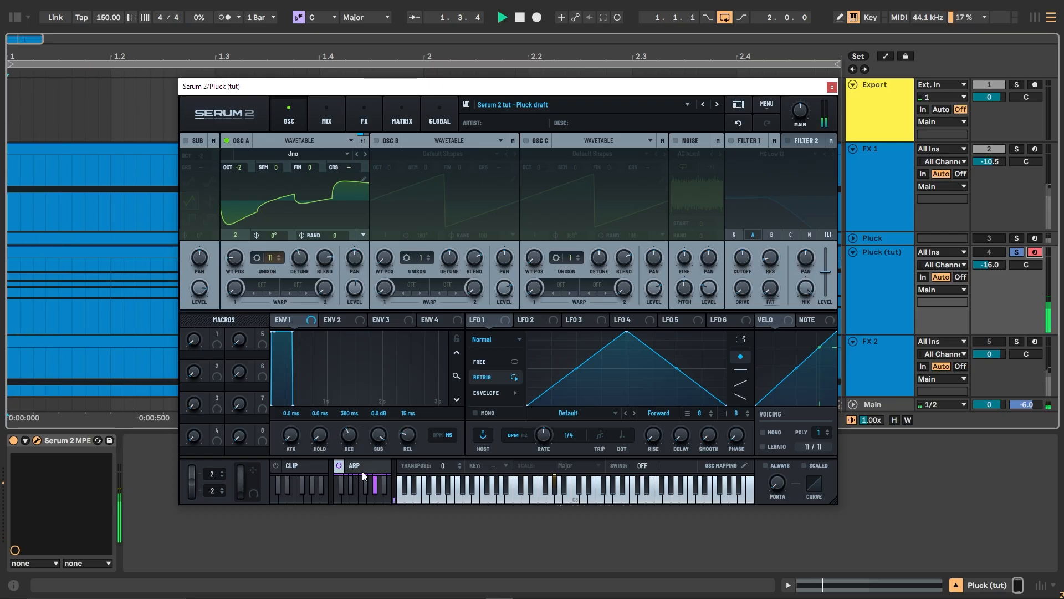
{"action": "left_click", "coordinate": [354, 465]}
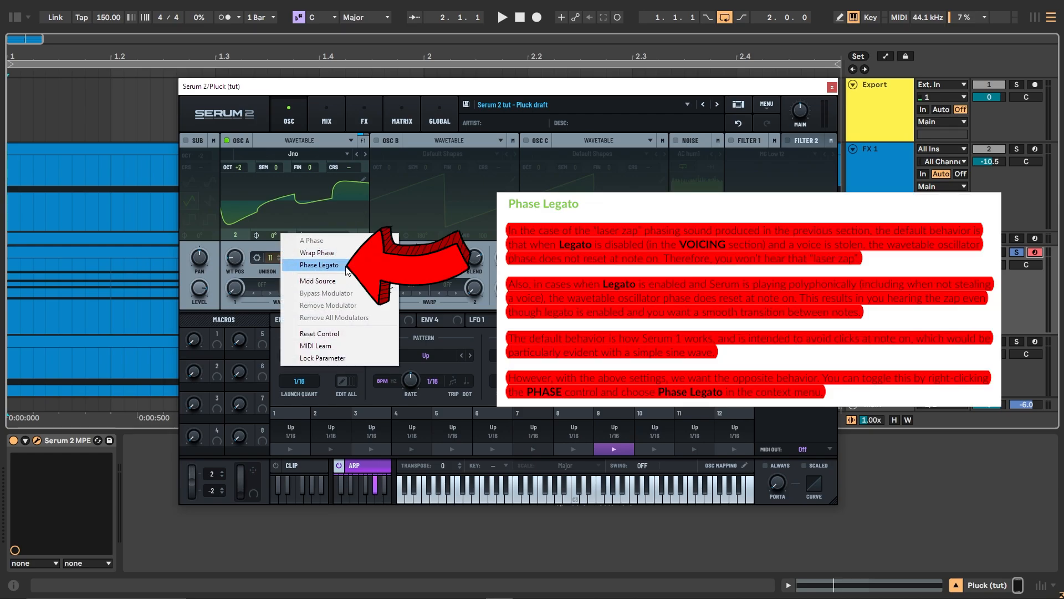
{"action": "left_click", "coordinate": [319, 265]}
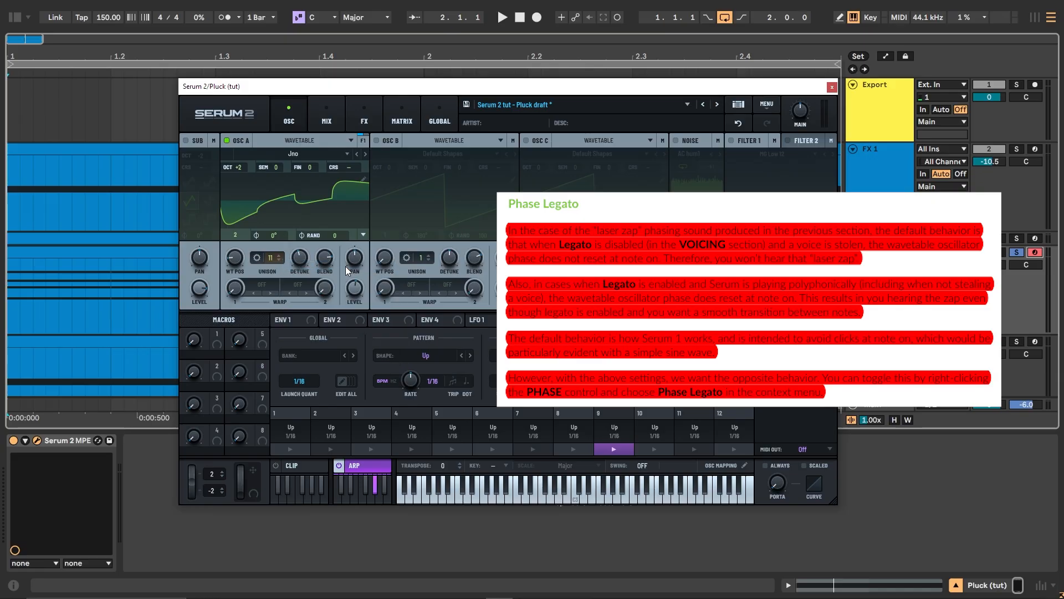
{"action": "left_click", "coordinate": [501, 17]}
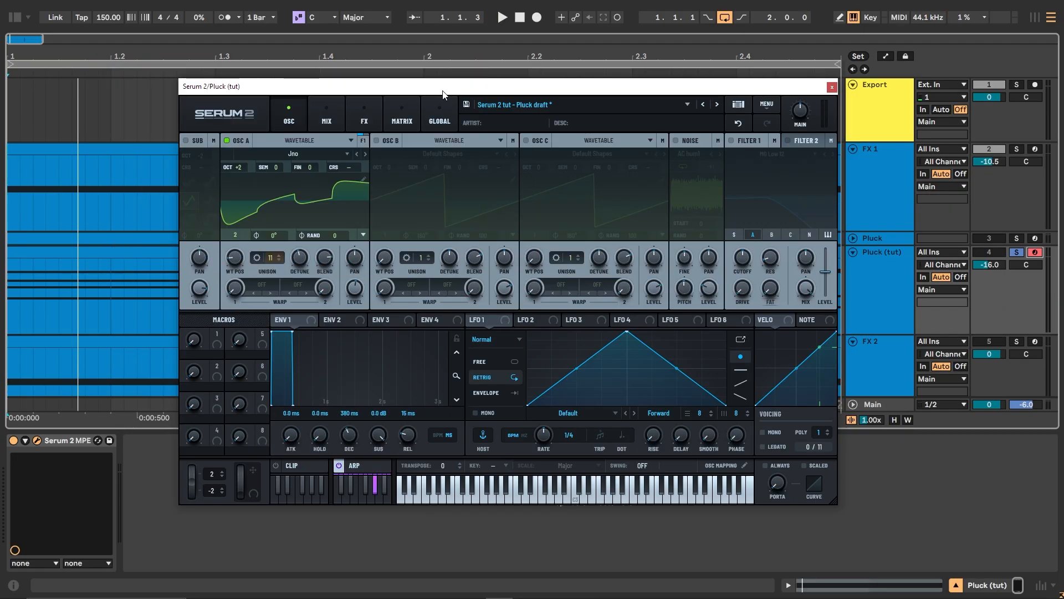
{"action": "mouse_move", "coordinate": [193, 141]}
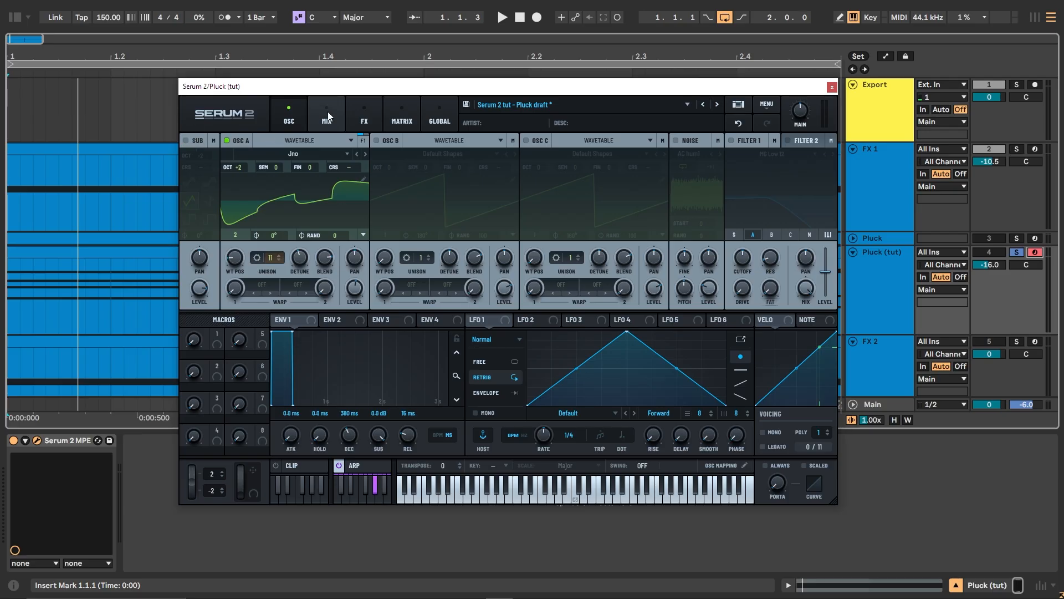
Switch on the sub oscillator two octaves under the pluck and view its extra options
{"action": "left_click", "coordinate": [186, 141]}
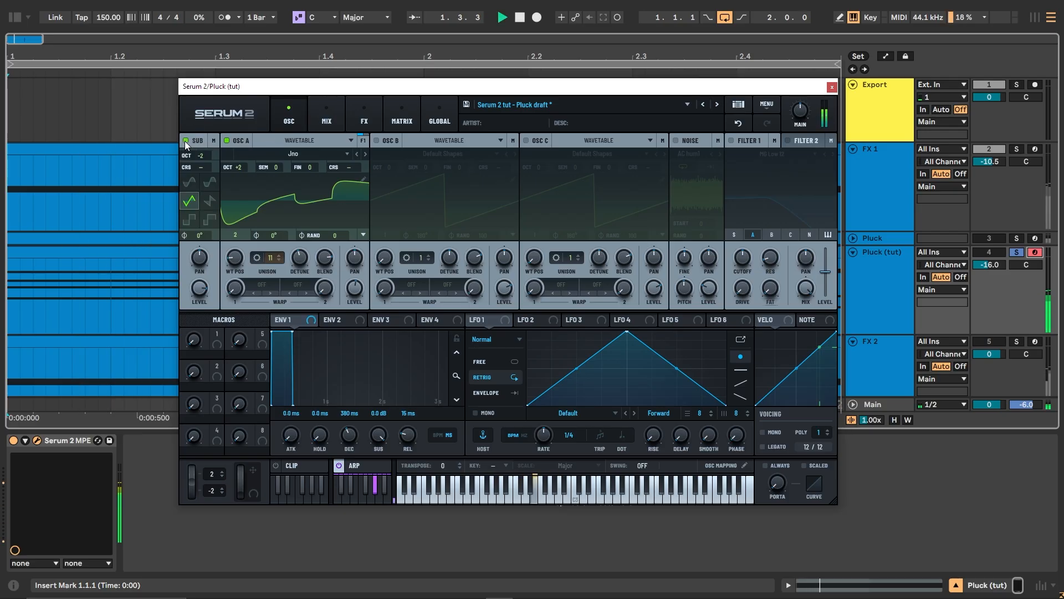
{"action": "left_click", "coordinate": [364, 108]}
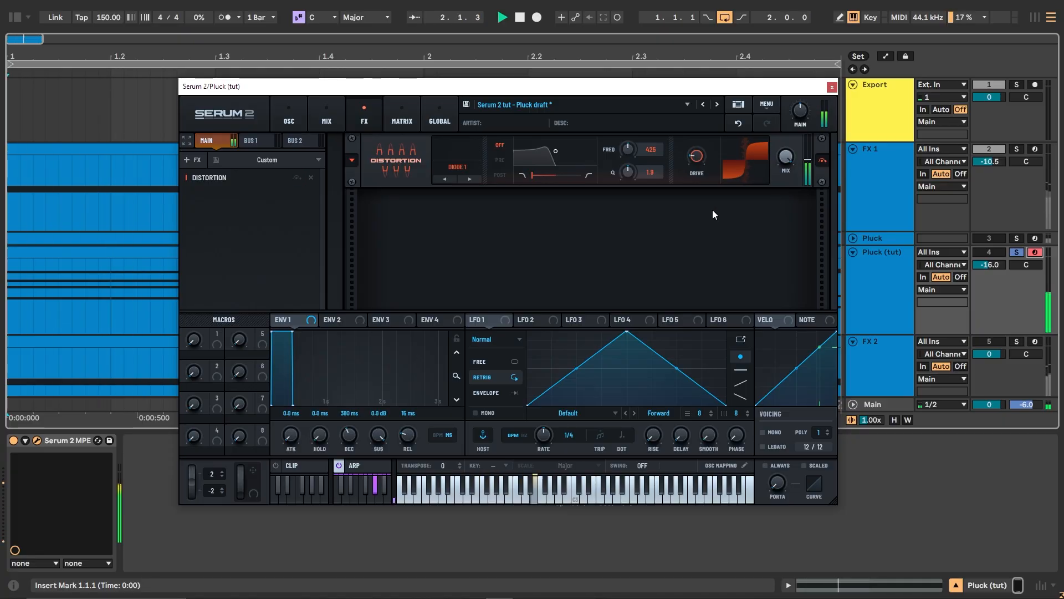
{"action": "left_click", "coordinate": [830, 86]}
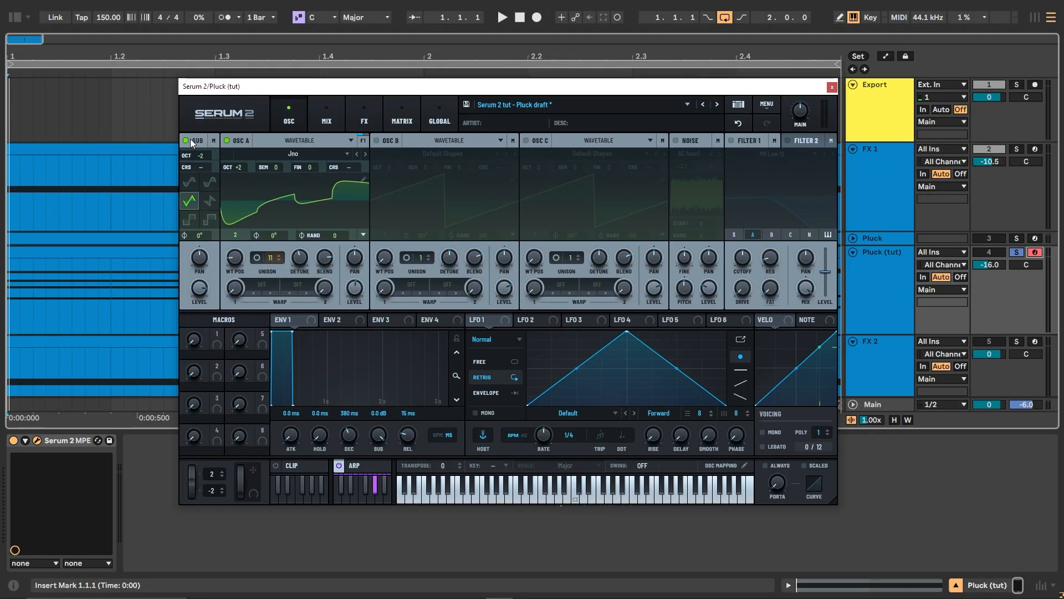
{"action": "right_click", "coordinate": [198, 141]}
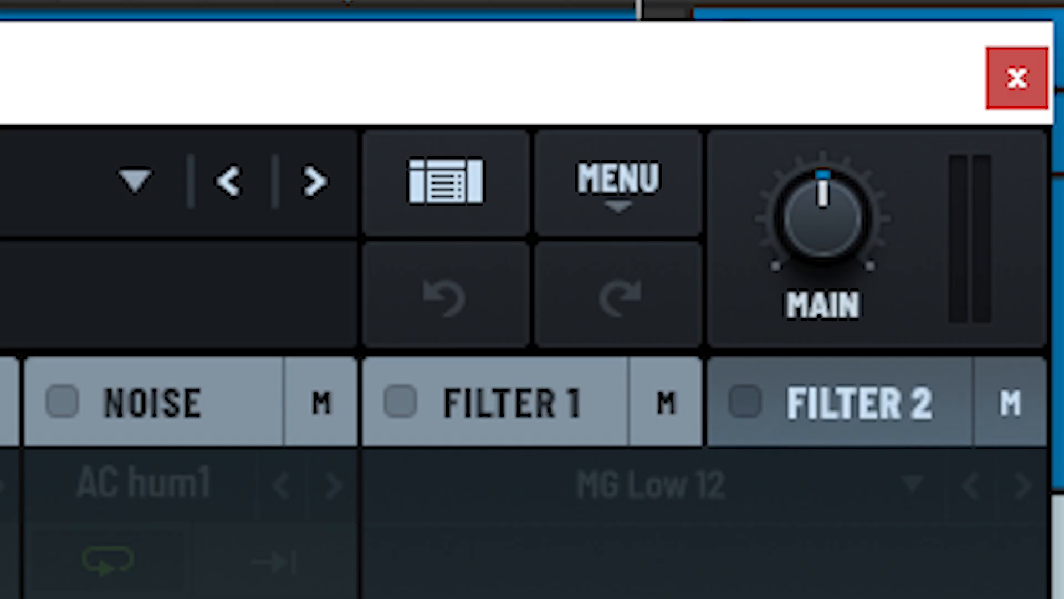
Show the Serum 2 Presets Renders folder in File Explorer via the header wave icon
{"action": "left_click", "coordinate": [1016, 77]}
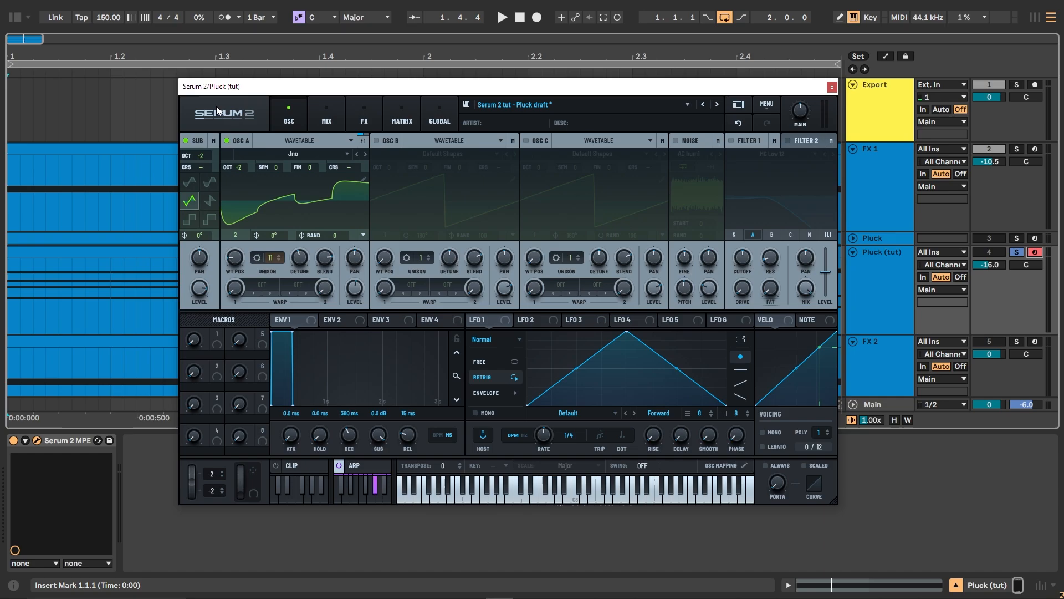
{"action": "mouse_move", "coordinate": [186, 115]}
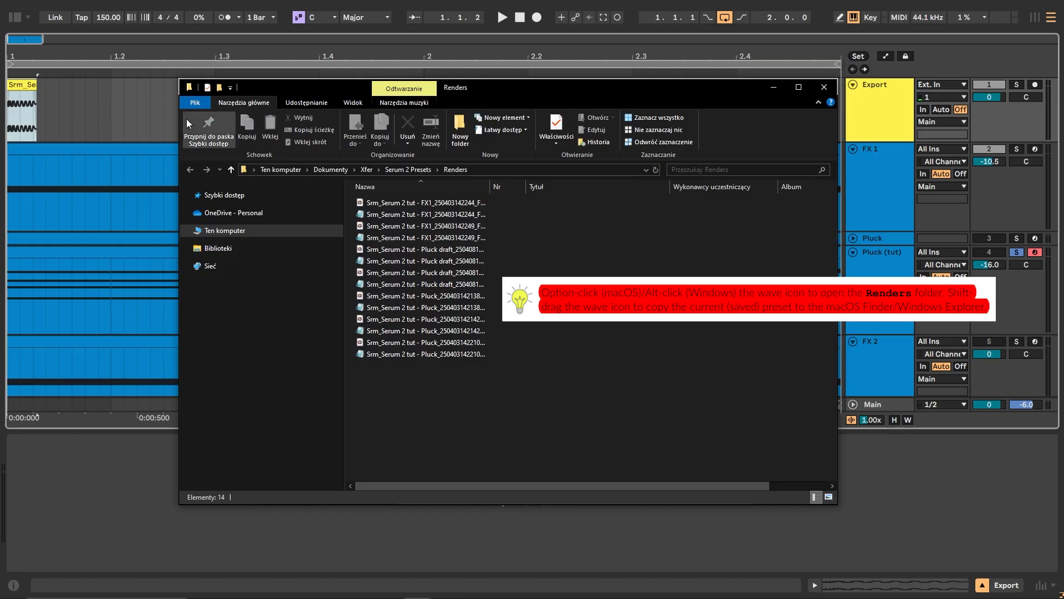
{"action": "mouse_move", "coordinate": [187, 123]}
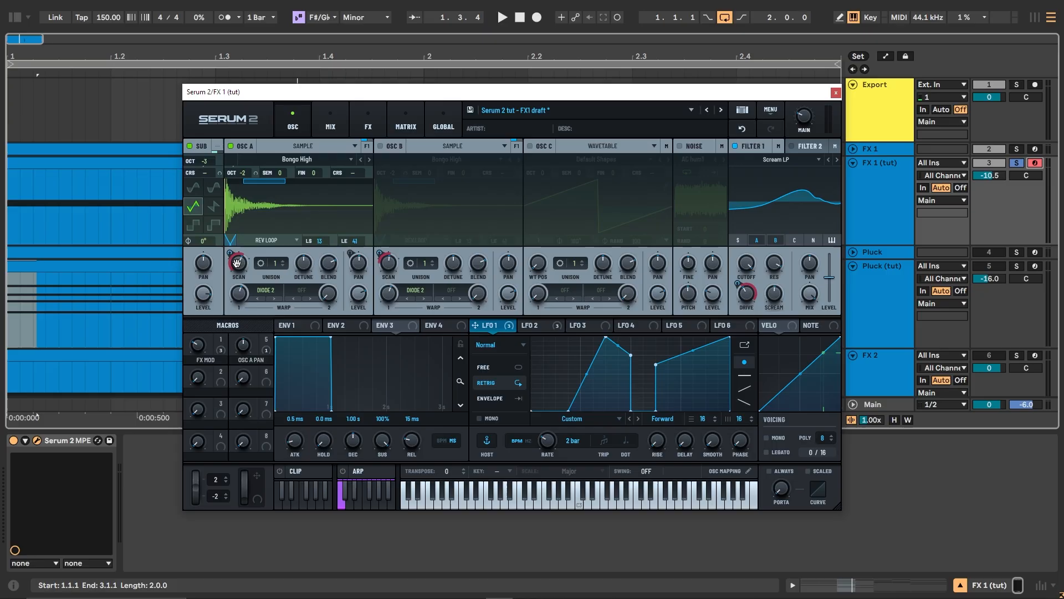
{"action": "mouse_move", "coordinate": [241, 264]}
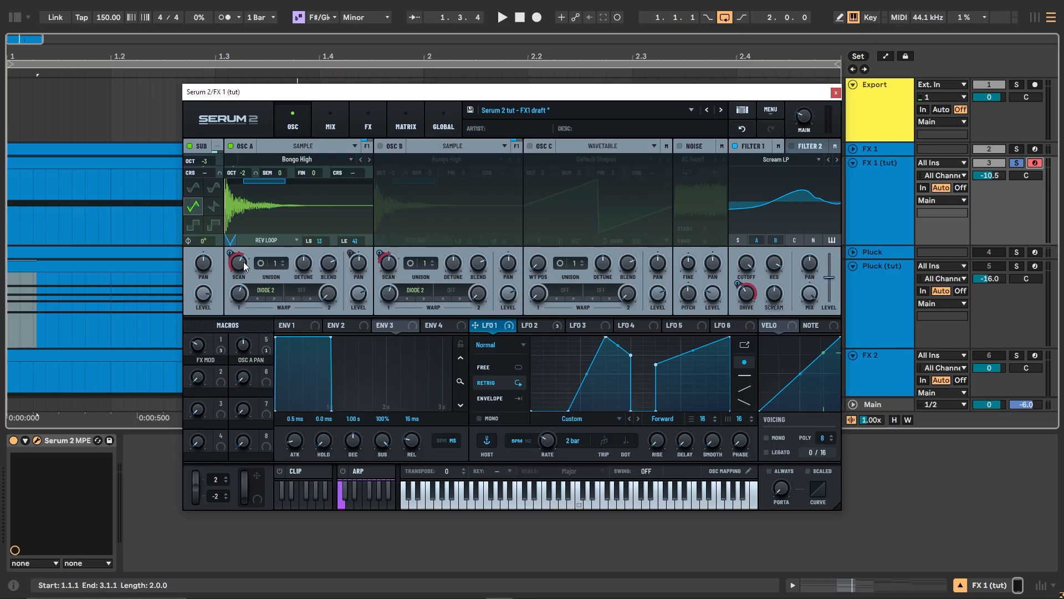
In the FX1 preset, widen Osc B's scan knob range to +/- 800% for the Bongo High sample
{"action": "left_click", "coordinate": [501, 17]}
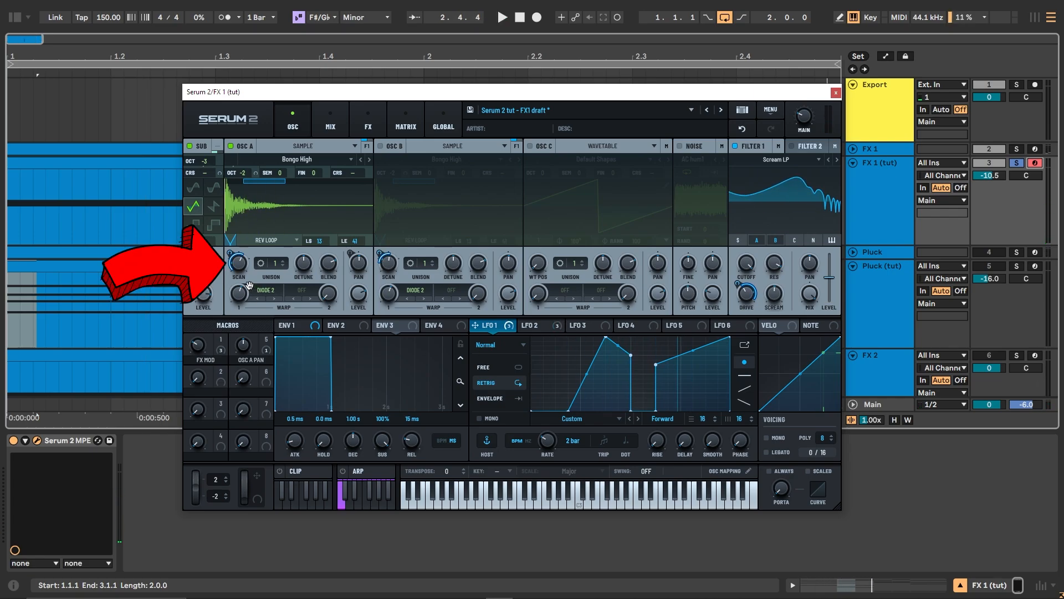
{"action": "right_click", "coordinate": [238, 263]}
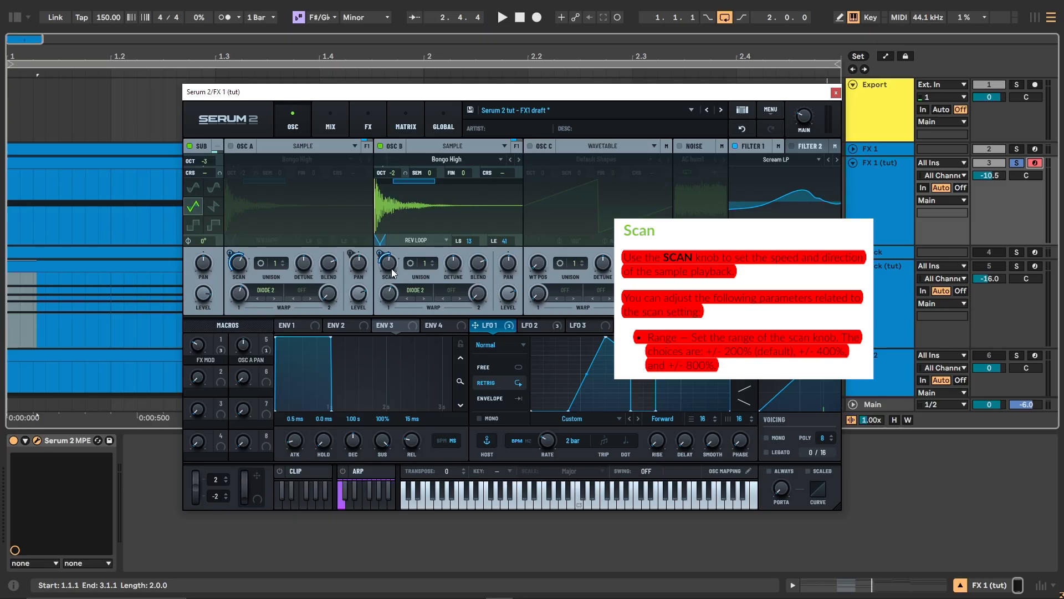
{"action": "right_click", "coordinate": [385, 264]}
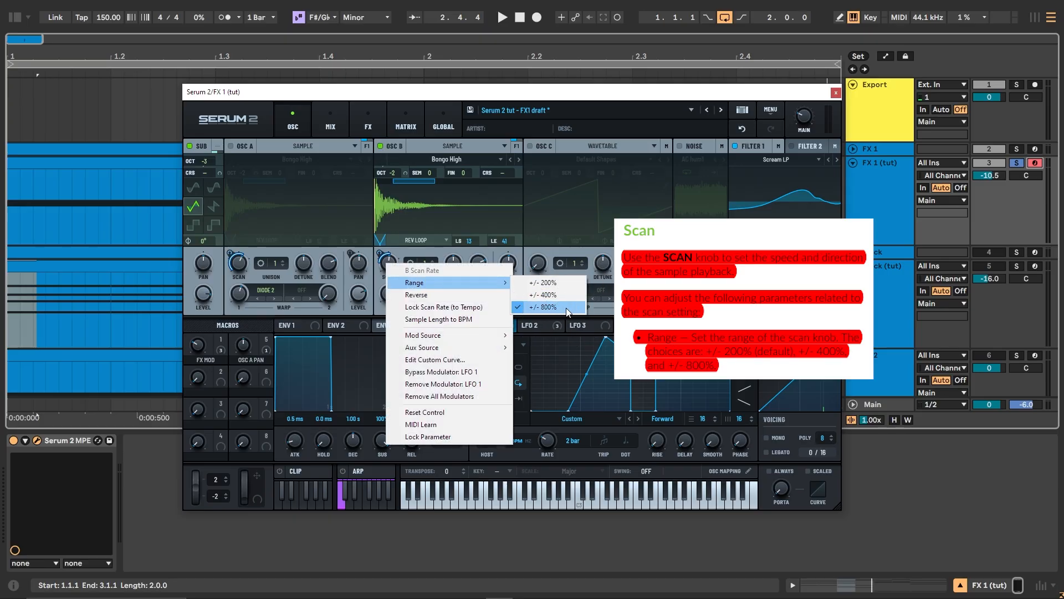
{"action": "left_click", "coordinate": [545, 307]}
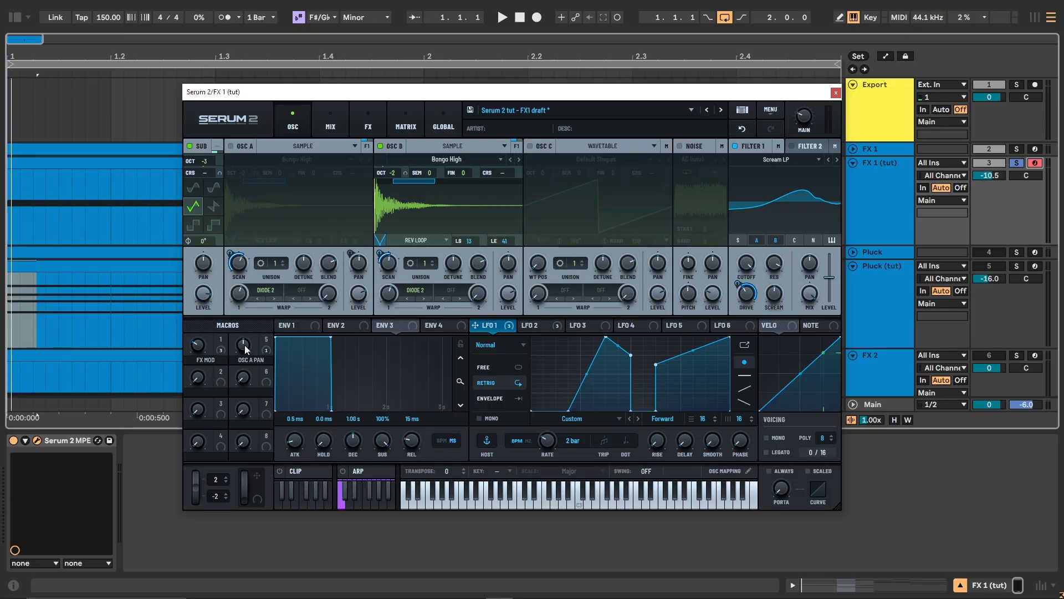
View the MIX routing, then show the Bode, Hyper/Dimension, Reverb and Compressor chain
{"action": "left_click", "coordinate": [485, 324]}
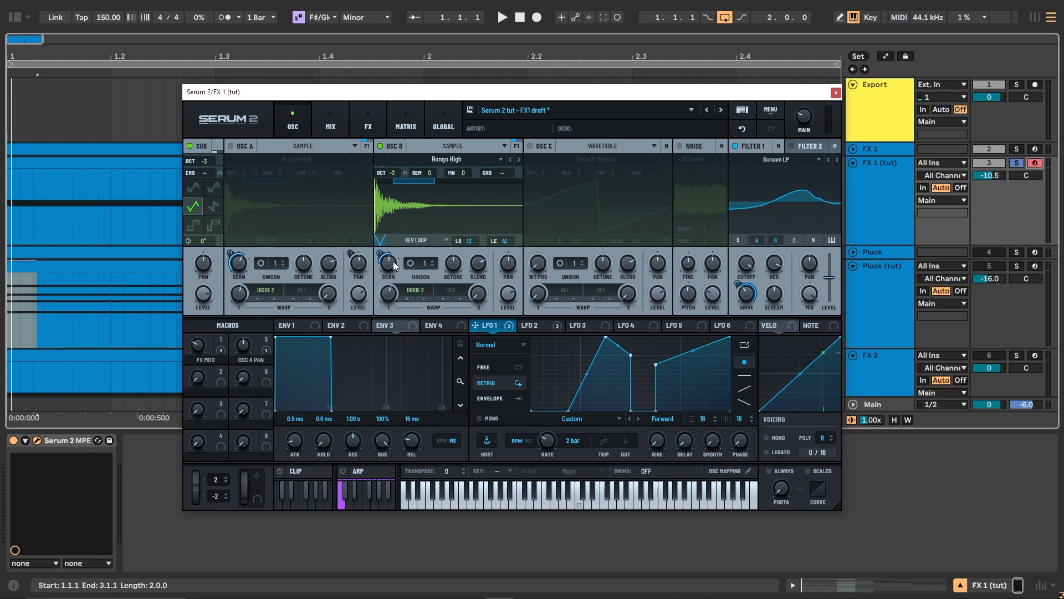
{"action": "left_click", "coordinate": [330, 126]}
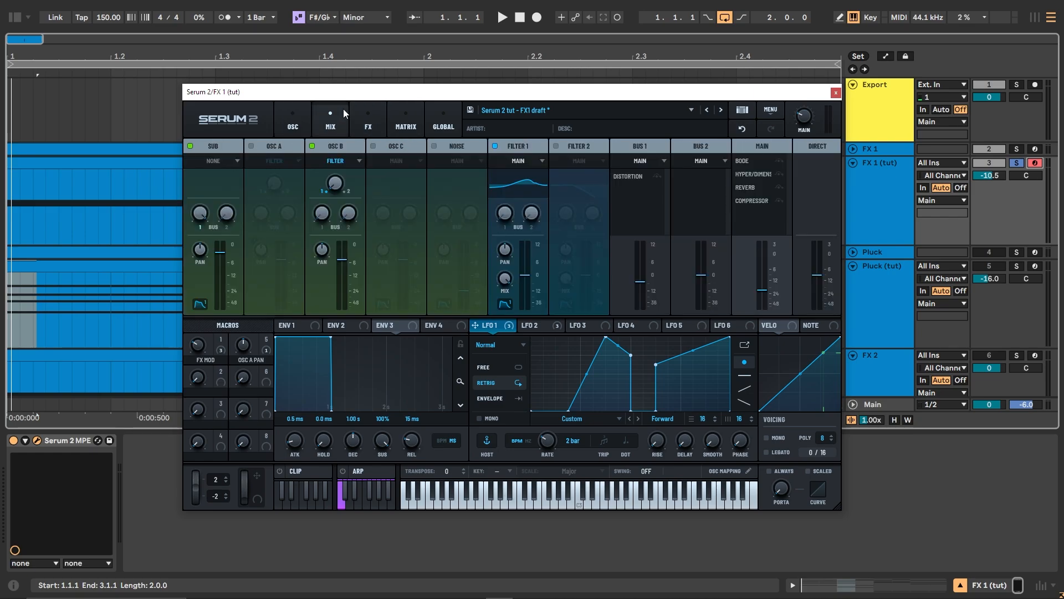
{"action": "left_click", "coordinate": [367, 120]}
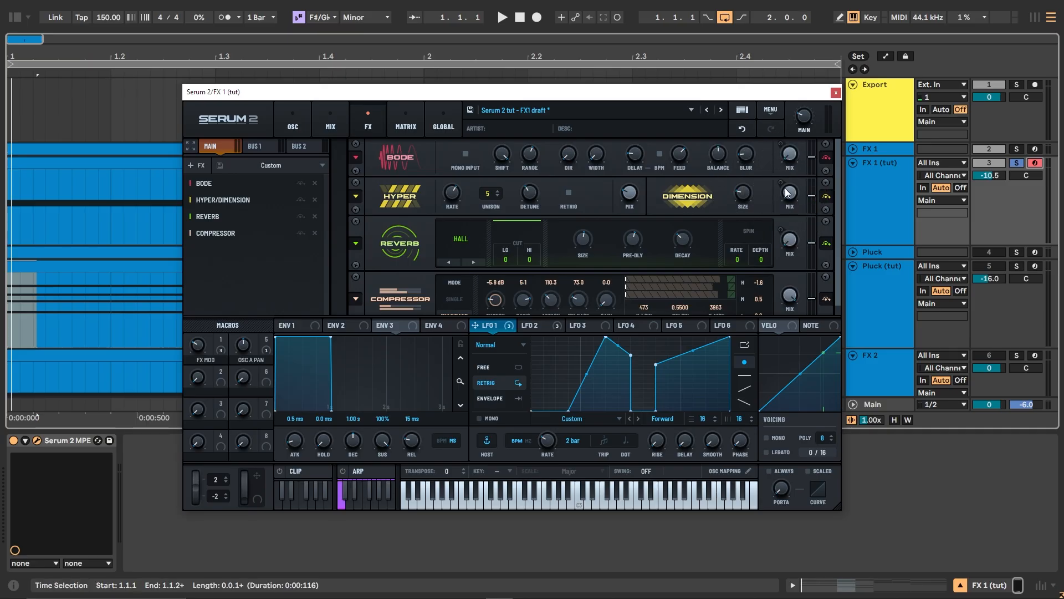
{"action": "mouse_move", "coordinate": [593, 244]}
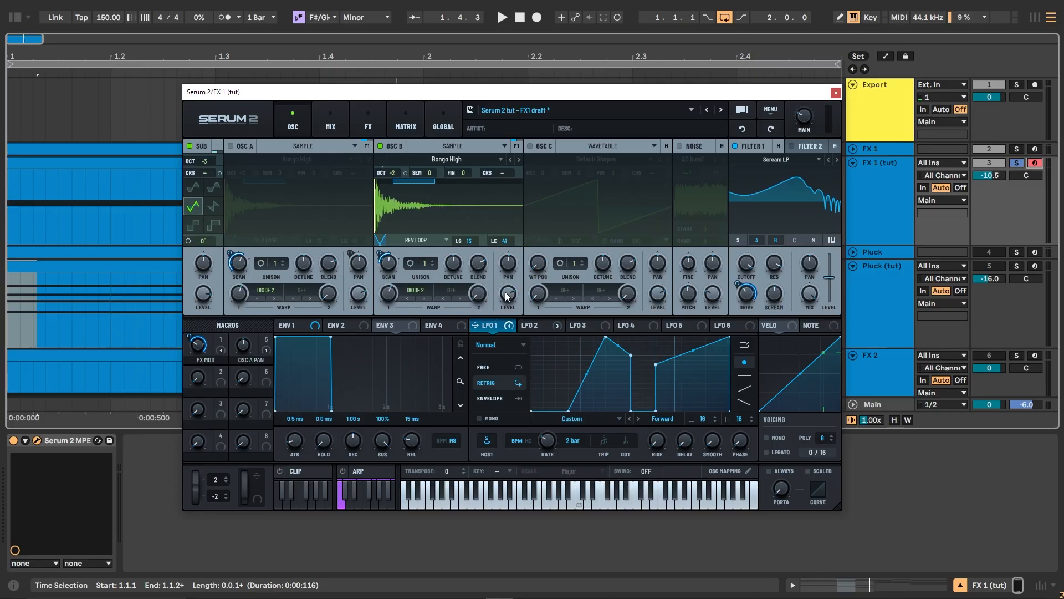
Put Filter 1's DRIVE stage into Clean Mode from its hidden options and confirm it
{"action": "right_click", "coordinate": [744, 286]}
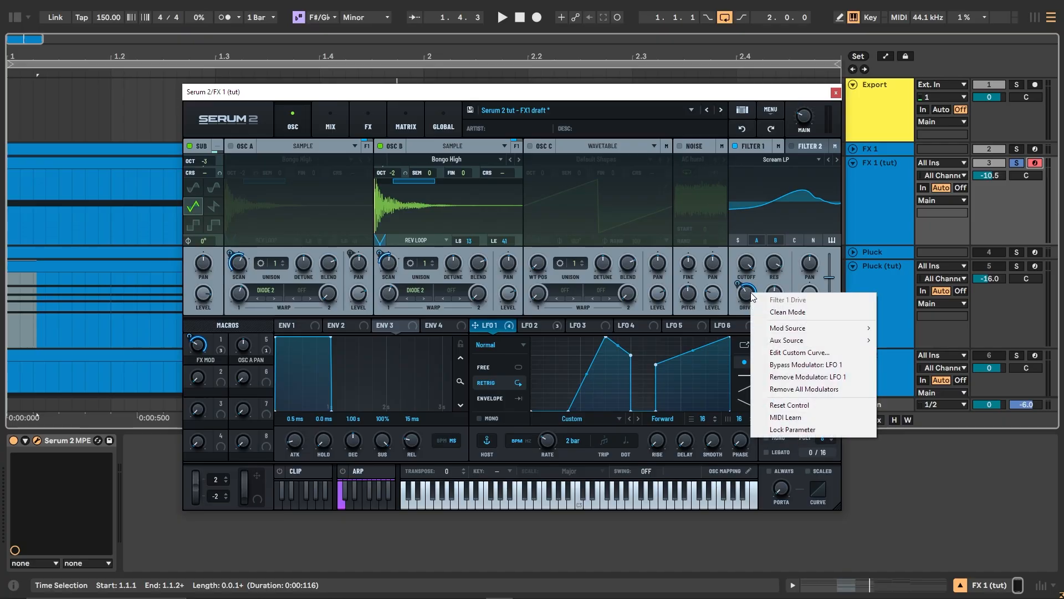
{"action": "mouse_move", "coordinate": [790, 312]}
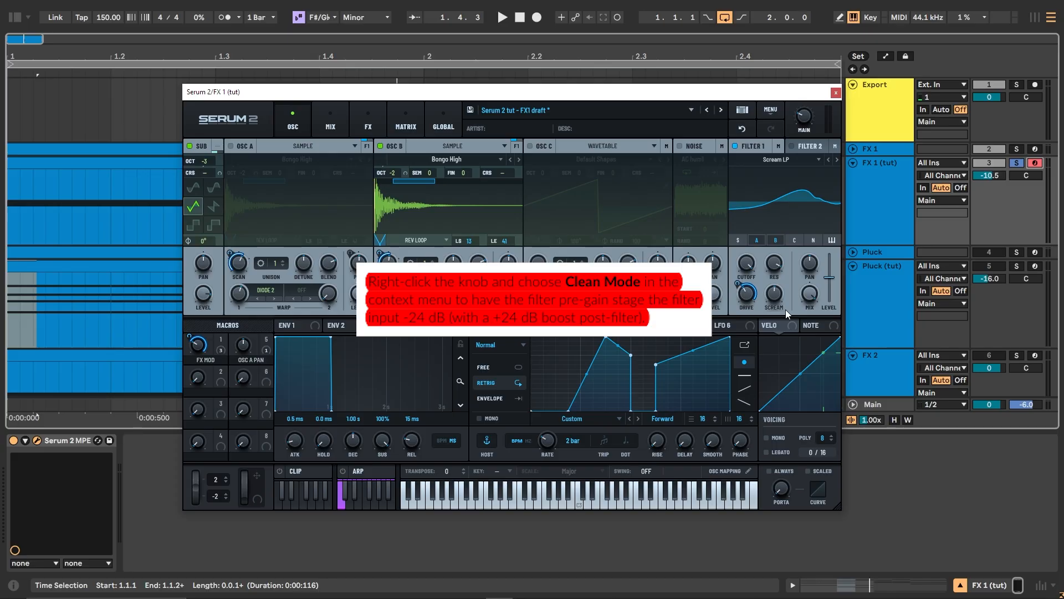
{"action": "left_click", "coordinate": [501, 16]}
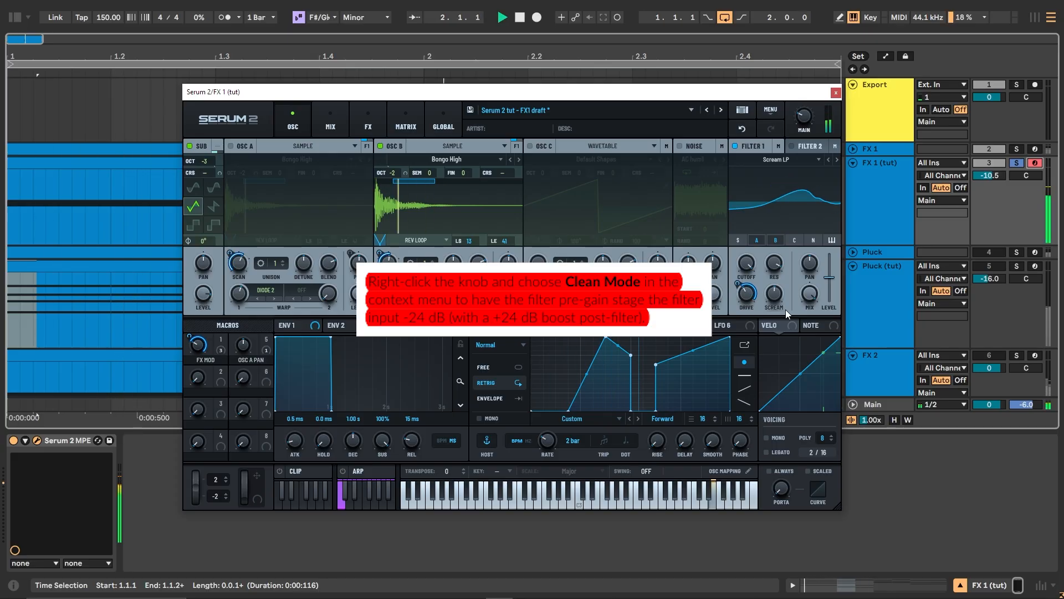
{"action": "right_click", "coordinate": [745, 292]}
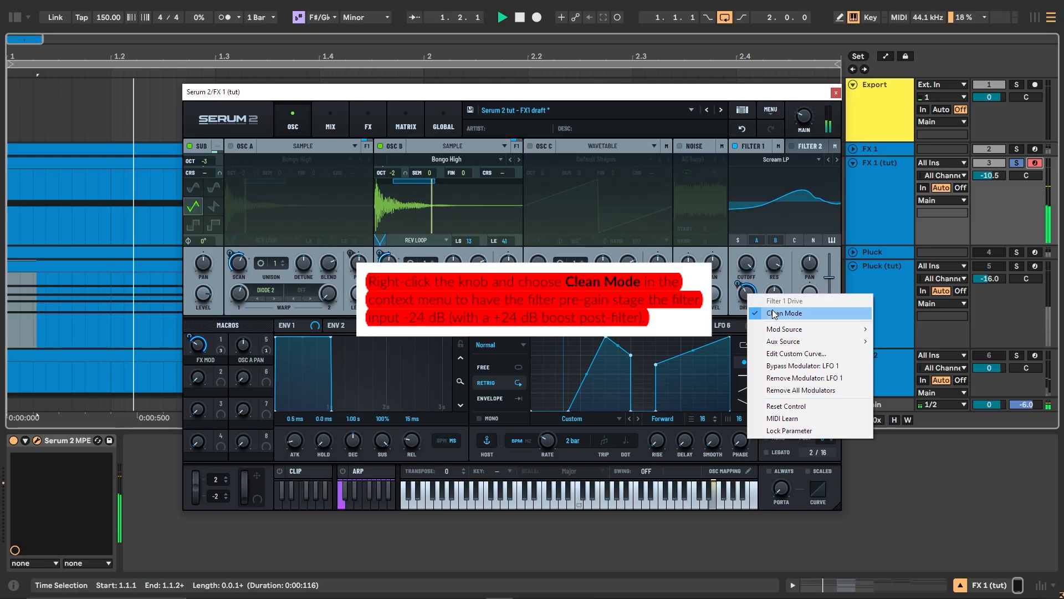
{"action": "left_click", "coordinate": [786, 313]}
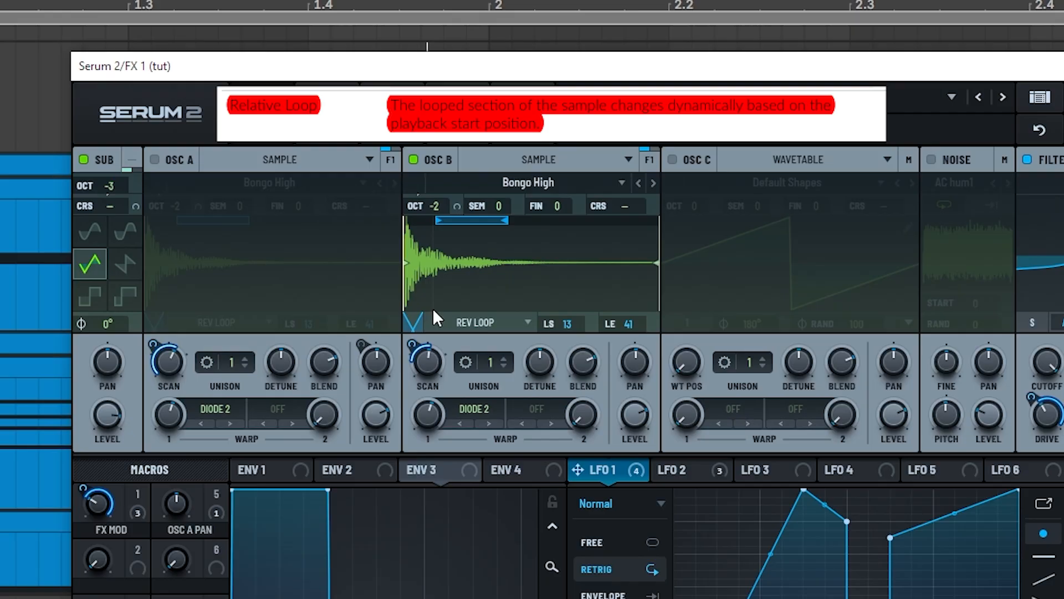
Set Osc B's Bongo High sample to Relative Loop with loop start 42 and end 28
{"action": "left_click", "coordinate": [476, 322]}
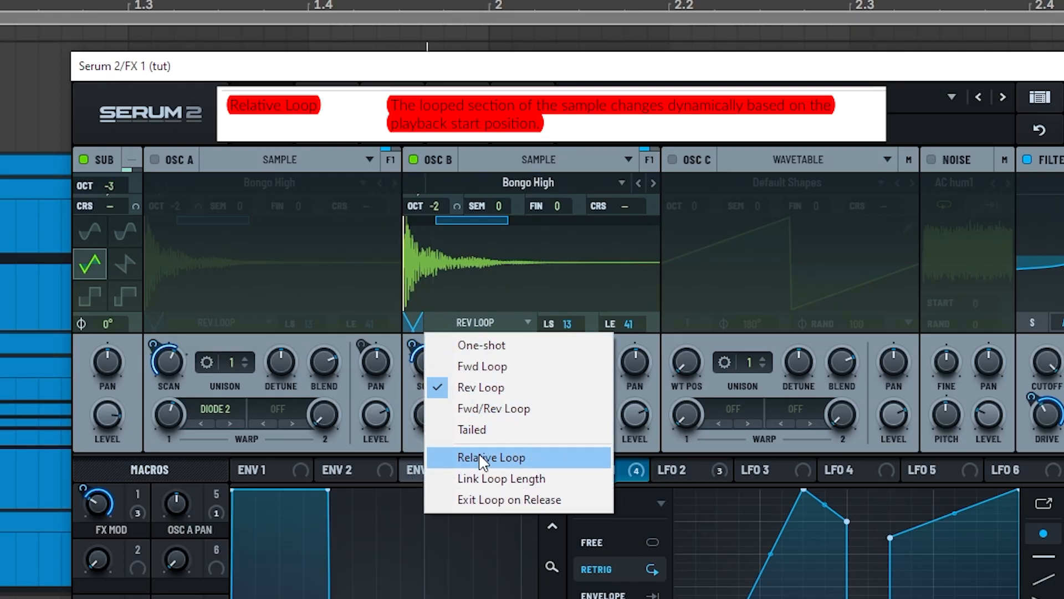
{"action": "left_click", "coordinate": [491, 457]}
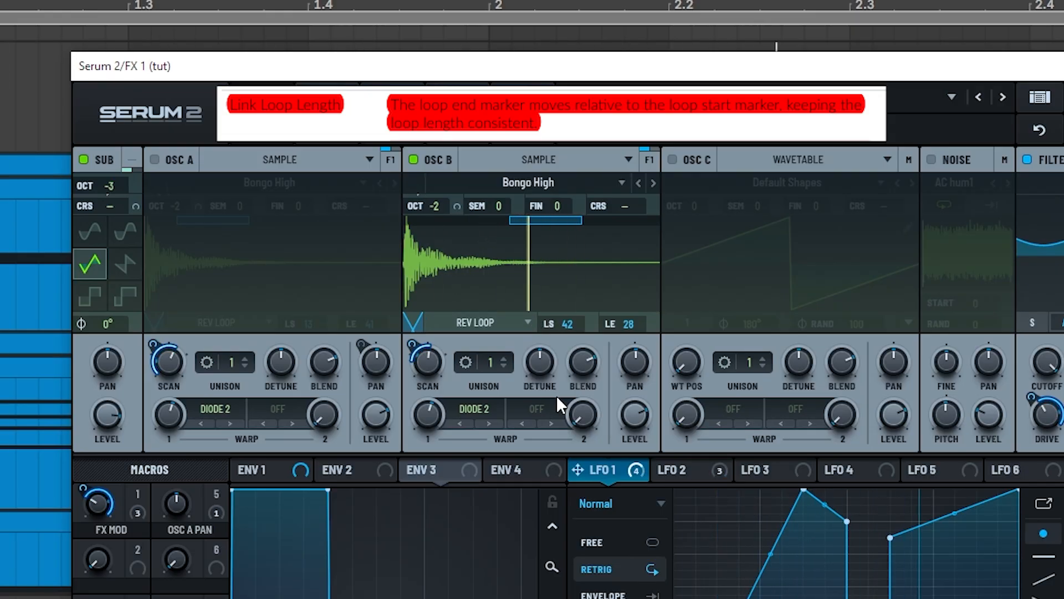
{"action": "left_click", "coordinate": [476, 322]}
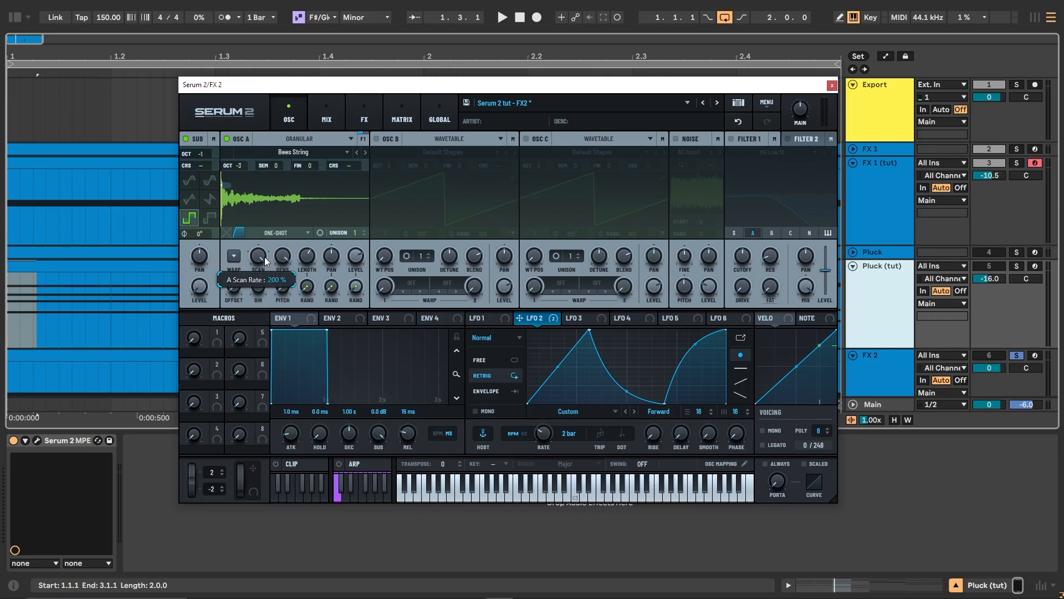
{"action": "mouse_move", "coordinate": [275, 333]}
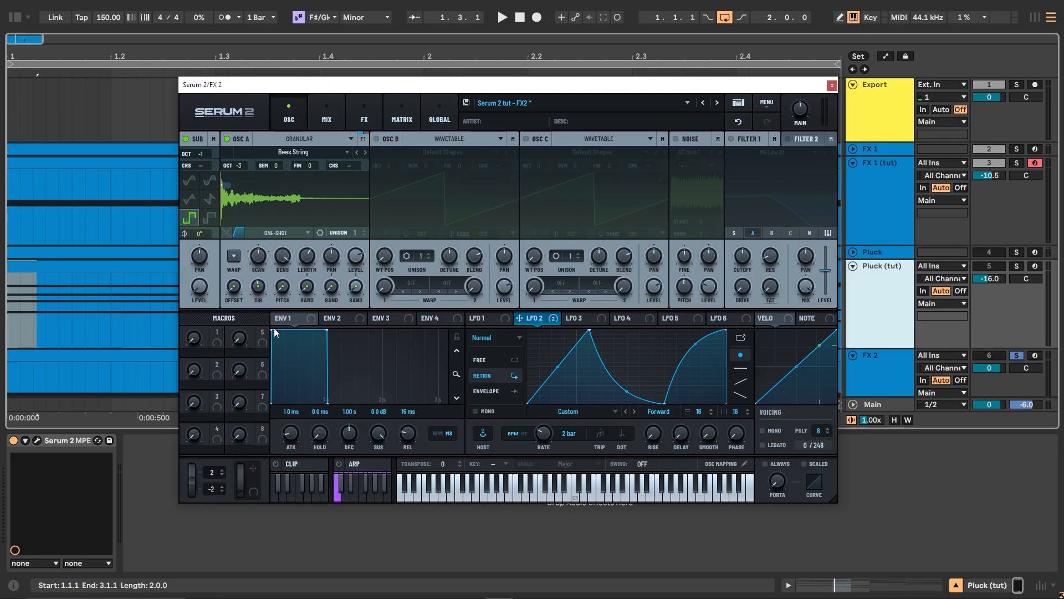
{"action": "mouse_move", "coordinate": [273, 306]}
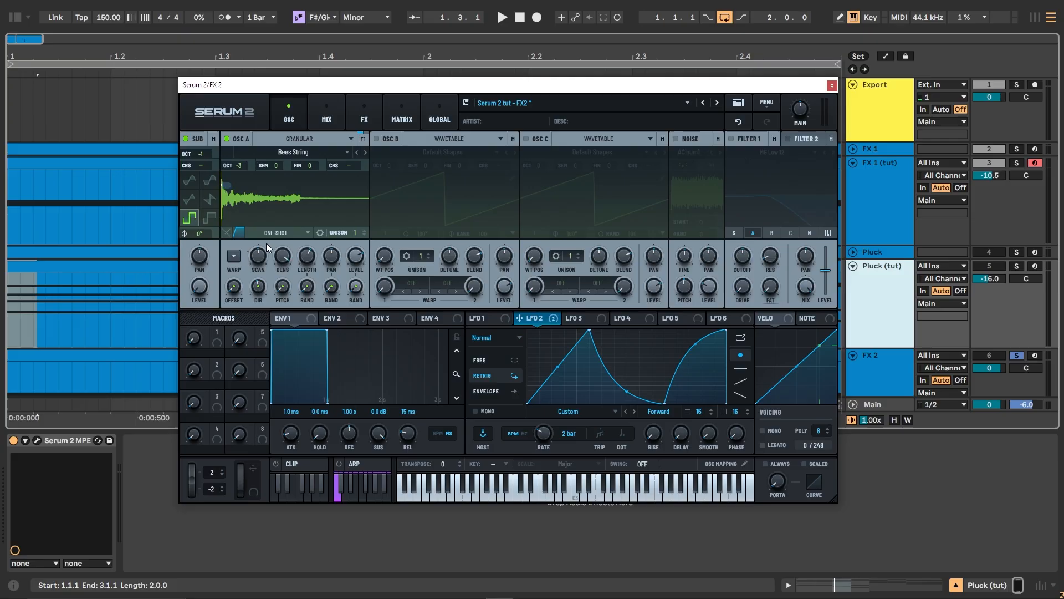
Switch Osc A's Bass String granular playback from One-Shot to Manual and set its position
{"action": "left_click", "coordinate": [501, 17]}
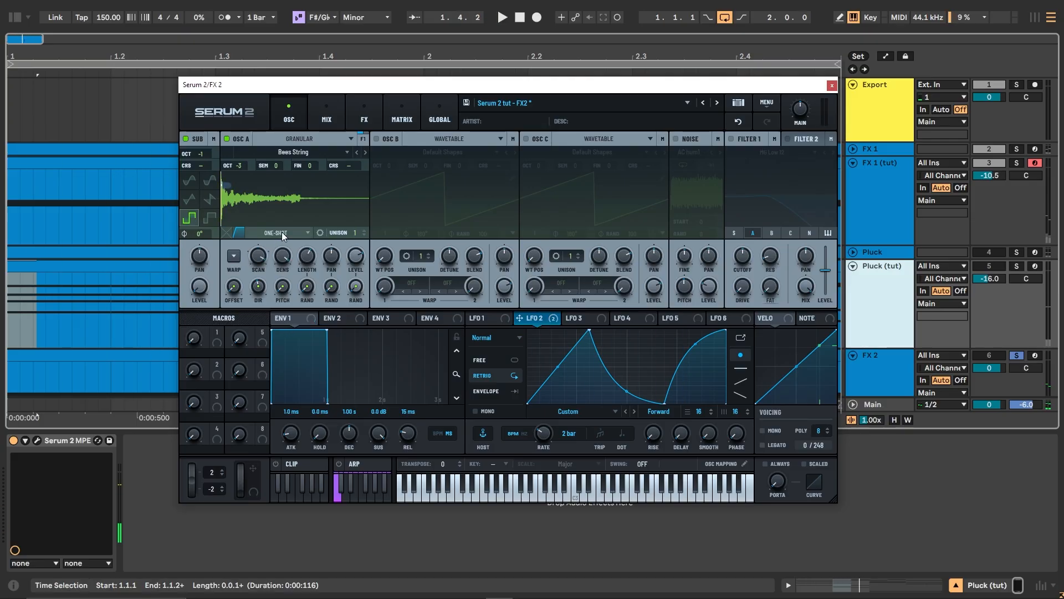
{"action": "left_click", "coordinate": [280, 231]}
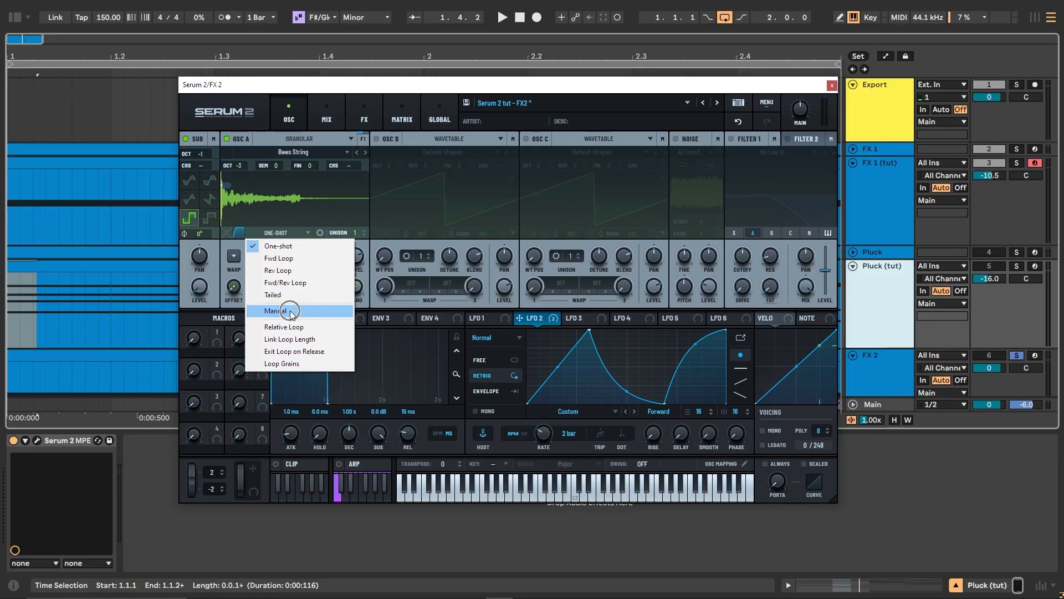
{"action": "left_click", "coordinate": [274, 310]}
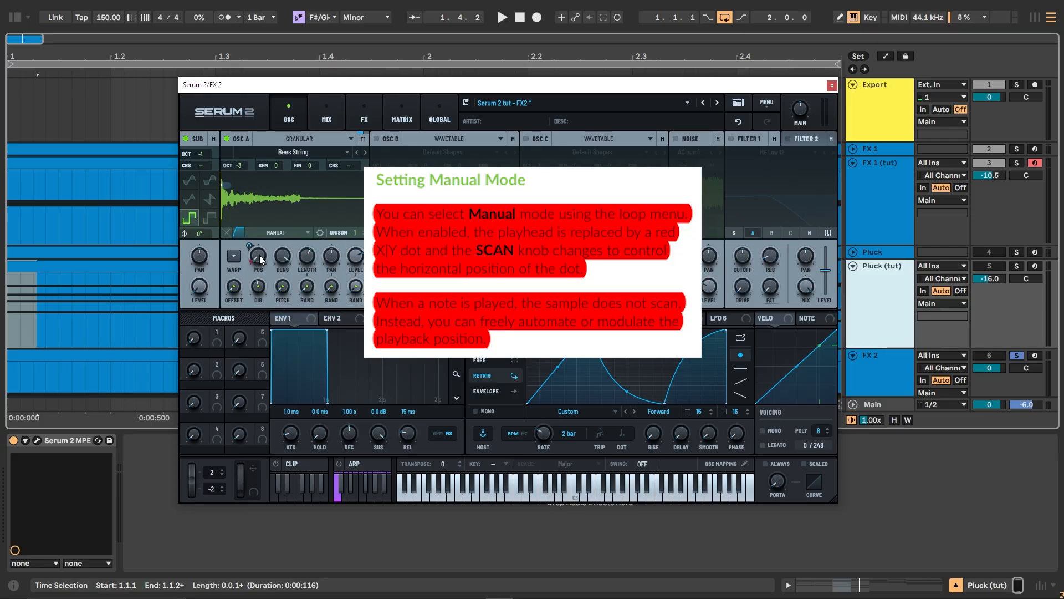
{"action": "mouse_move", "coordinate": [259, 259]}
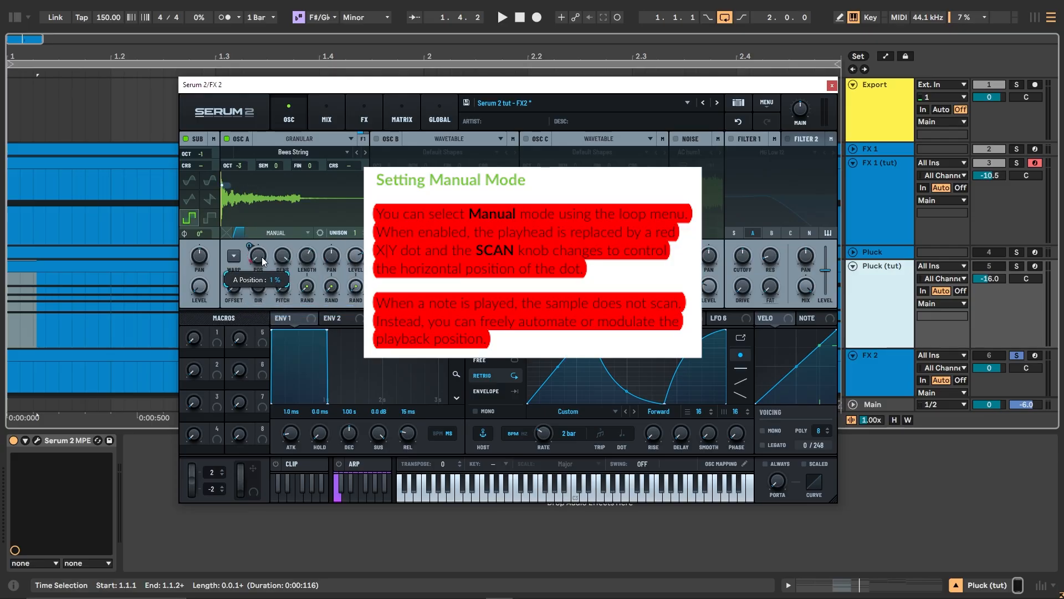
{"action": "left_click", "coordinate": [501, 16]}
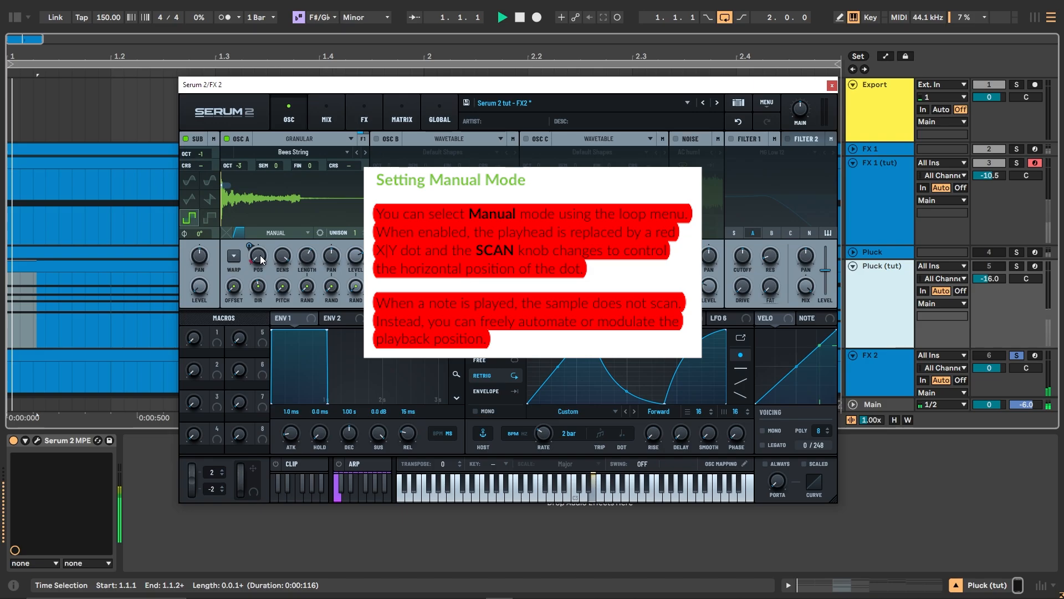
{"action": "left_click", "coordinate": [501, 17]}
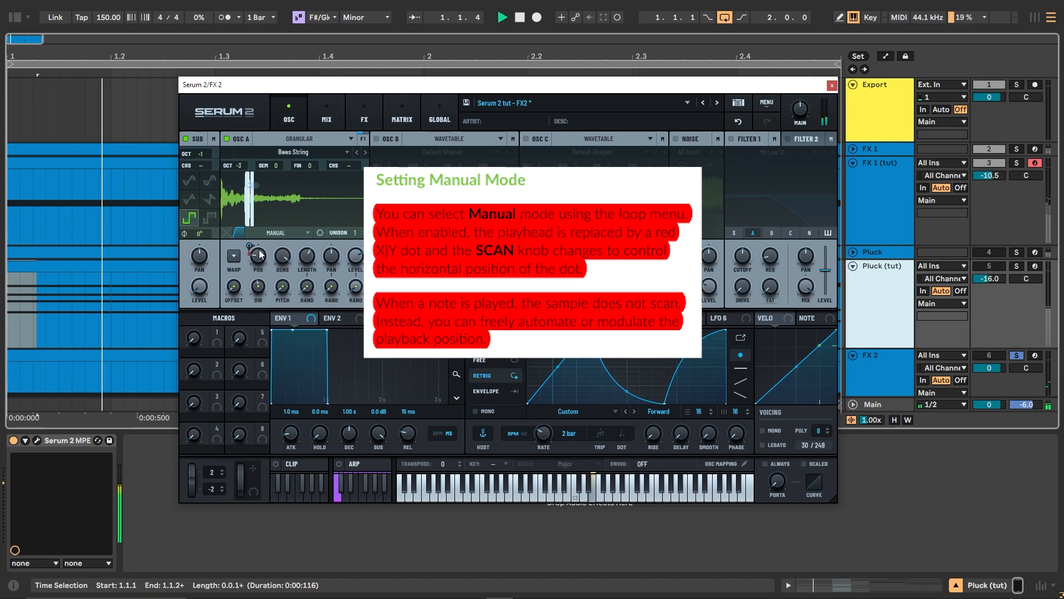